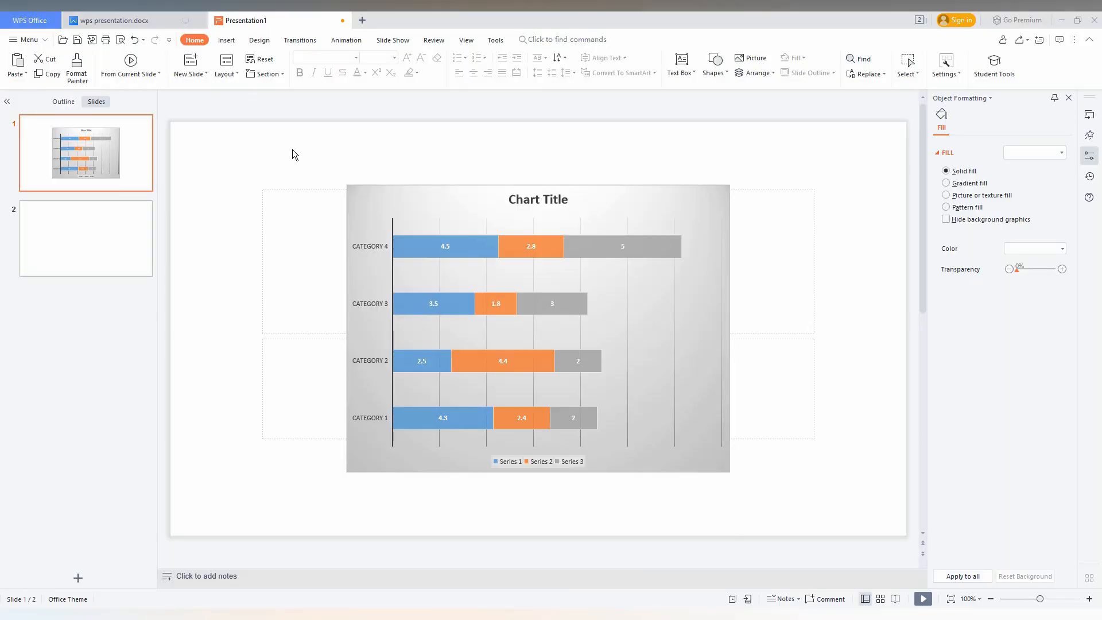
- Select the empty second slide and switch to the Insert options
click(86, 238)
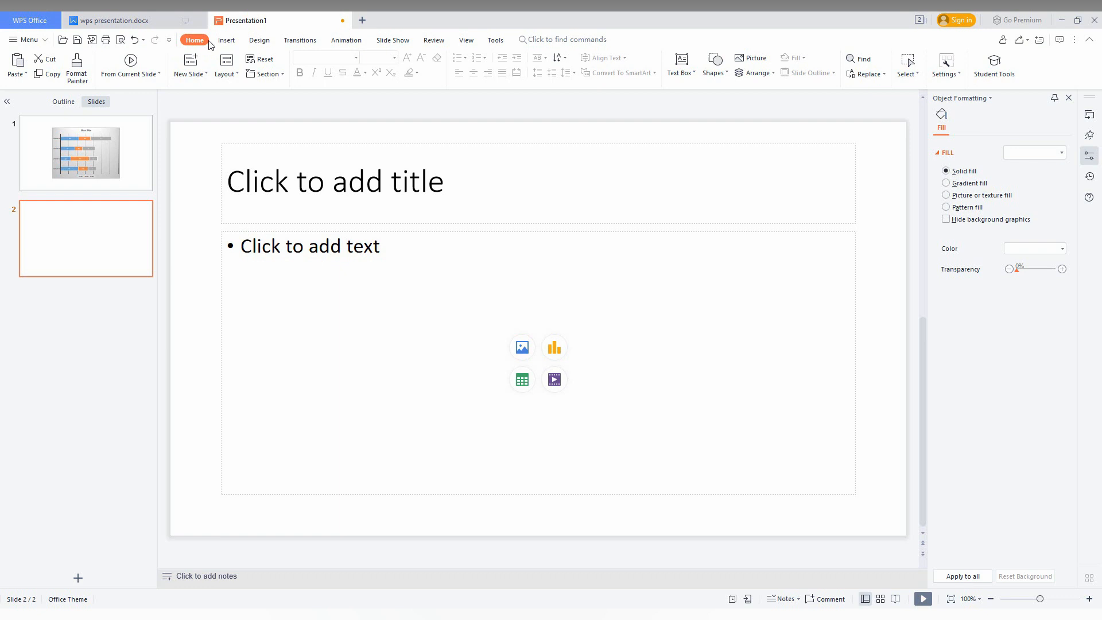
click(226, 40)
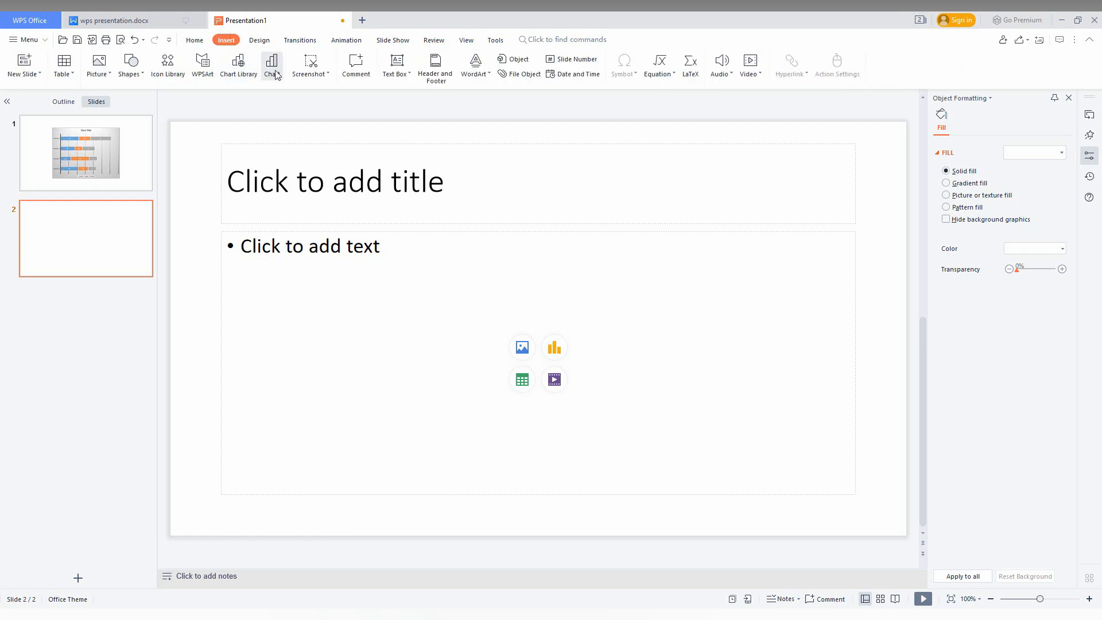
- Insert a Clustered Bar chart from the gallery after previewing the Stacked and 100% Stacked variants
click(271, 62)
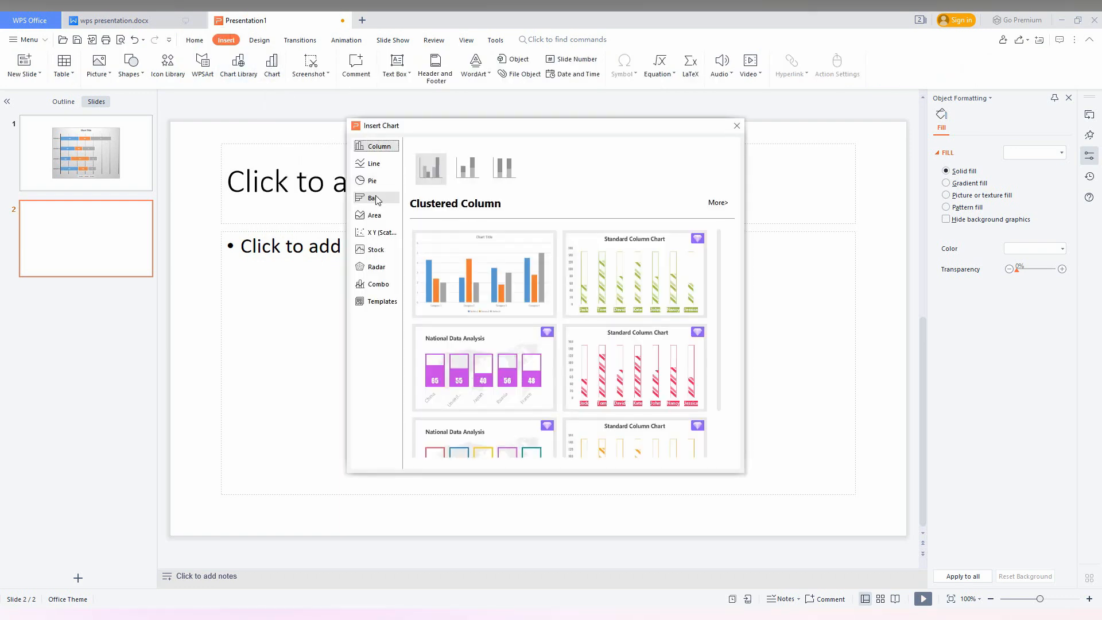
click(374, 197)
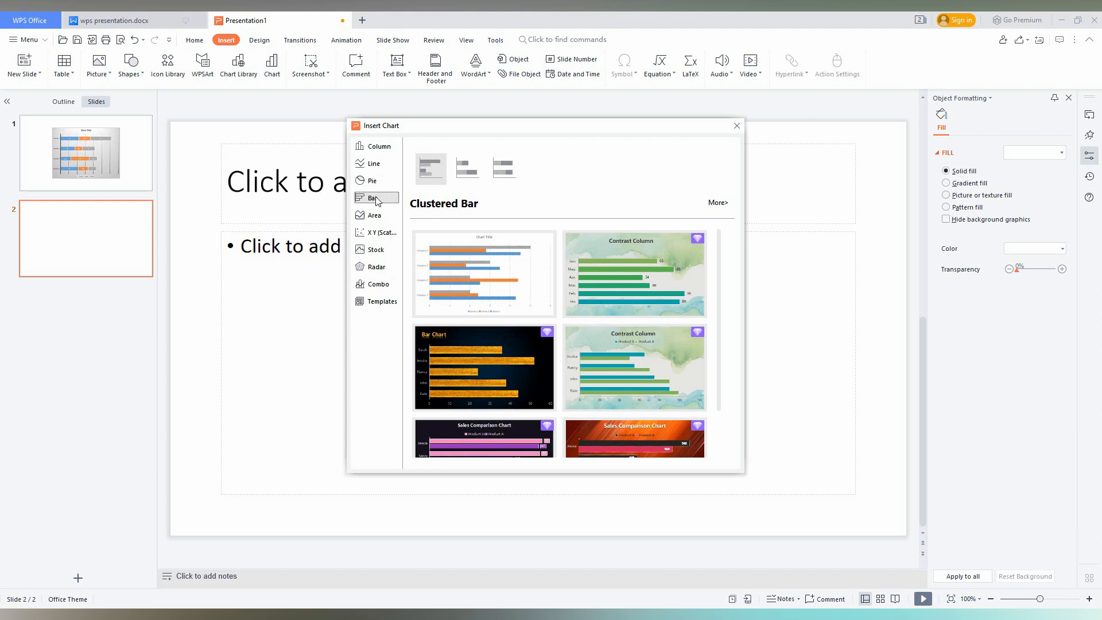
click(467, 167)
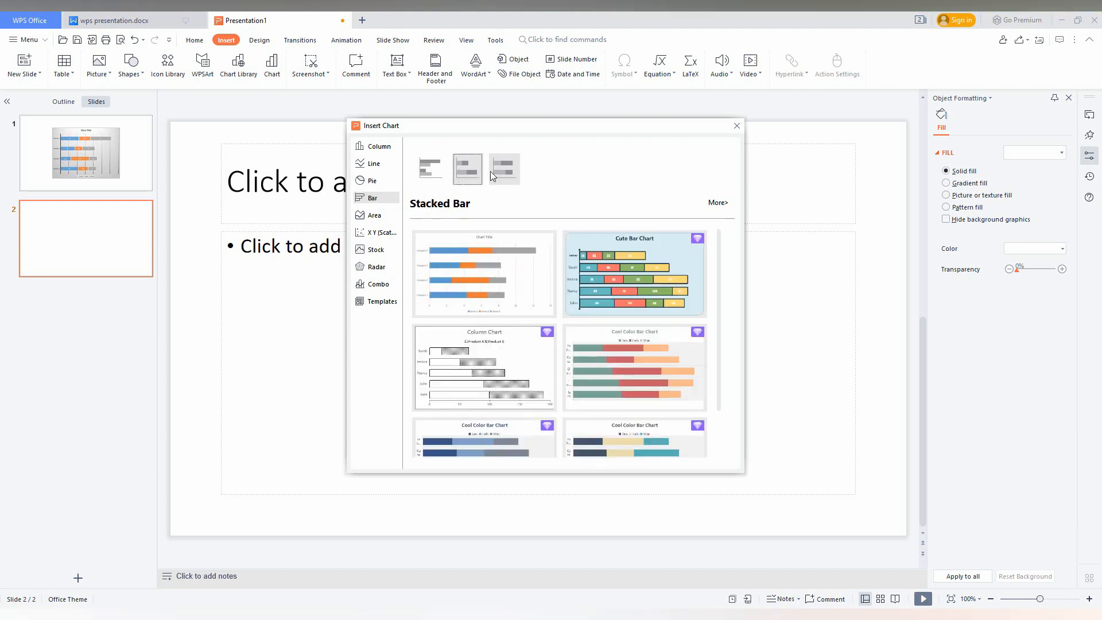
click(503, 169)
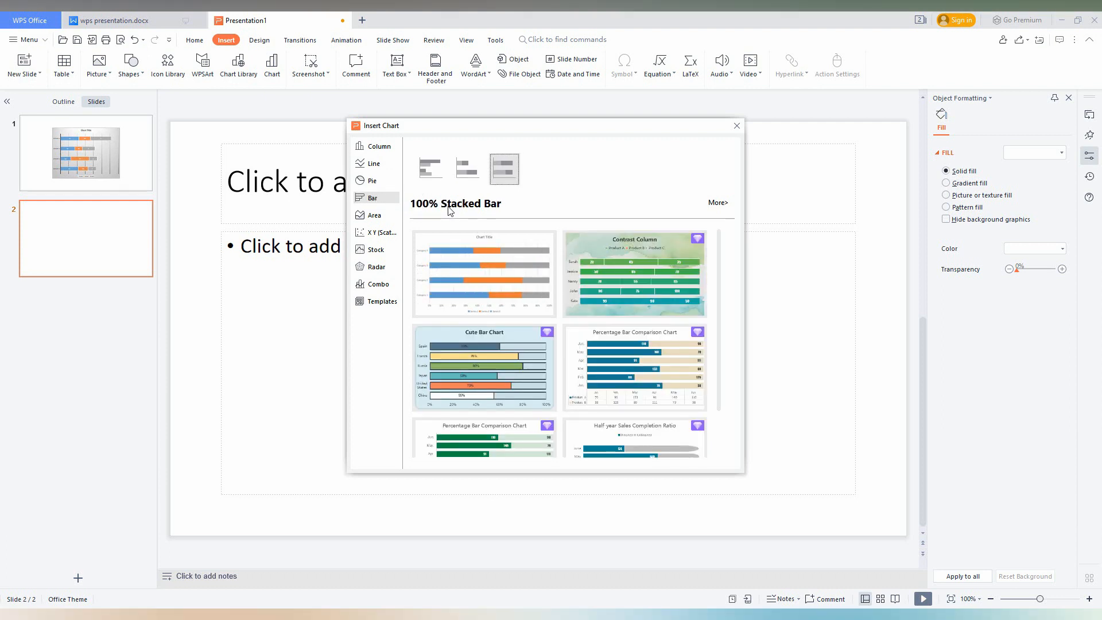
click(429, 168)
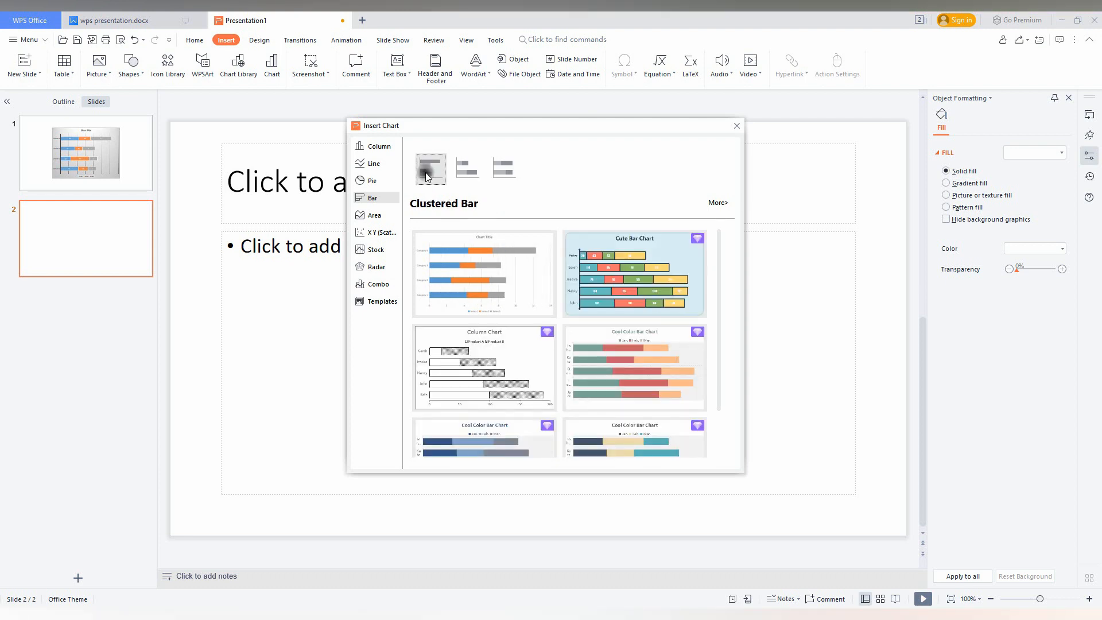
click(430, 169)
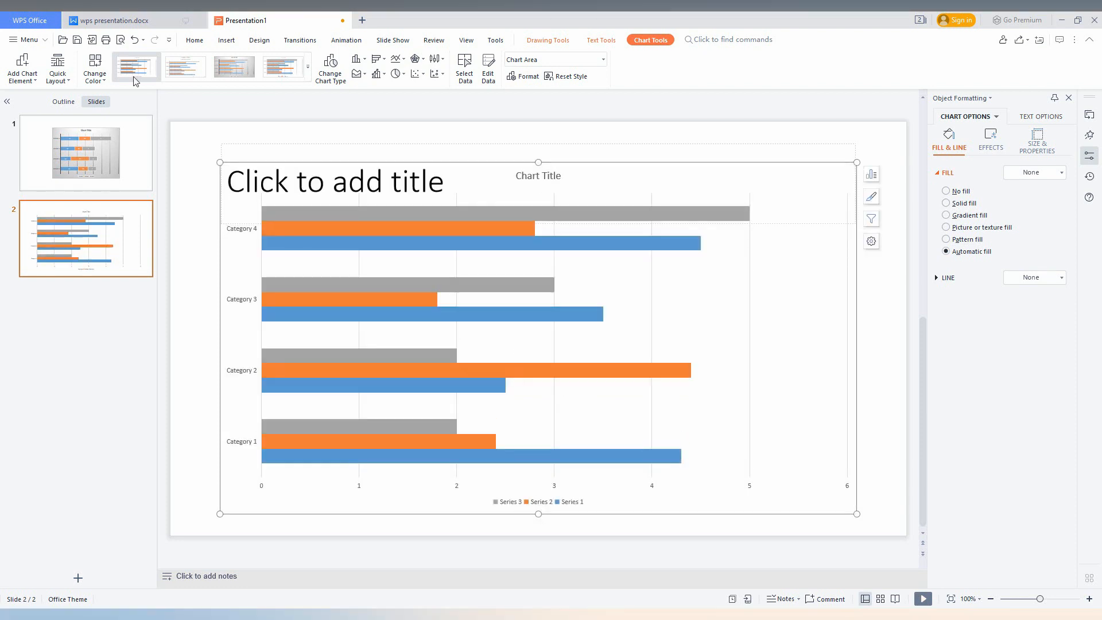
- Apply a new colour scheme giving the chart yellow, blue and green series
click(94, 68)
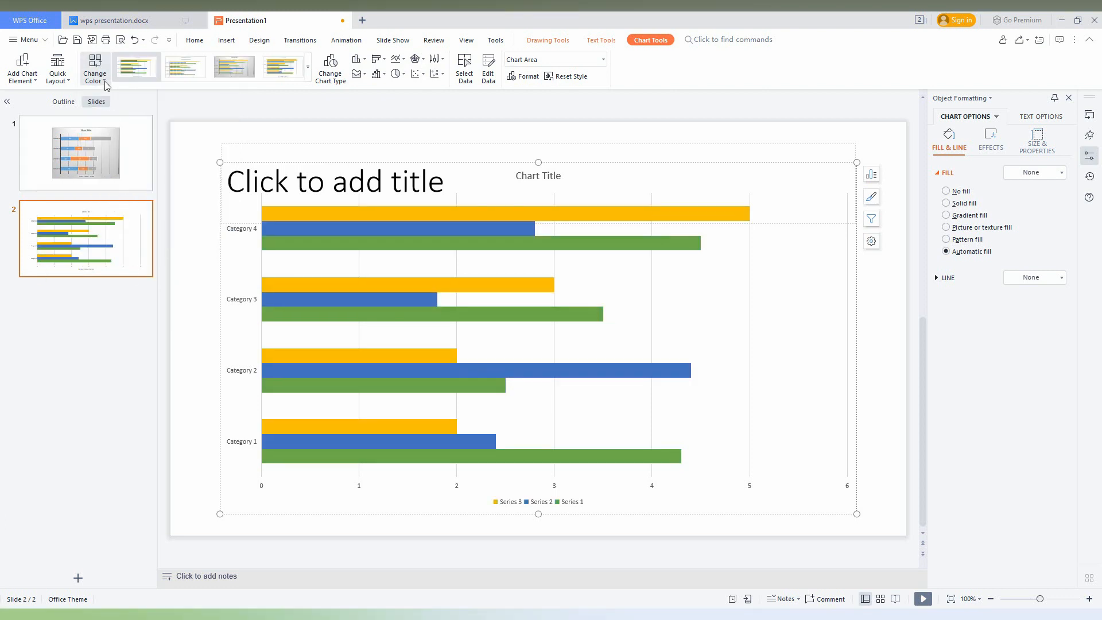
- Apply the dark Style11 with outlined green, yellow and orange bars on a charcoal background
click(92, 68)
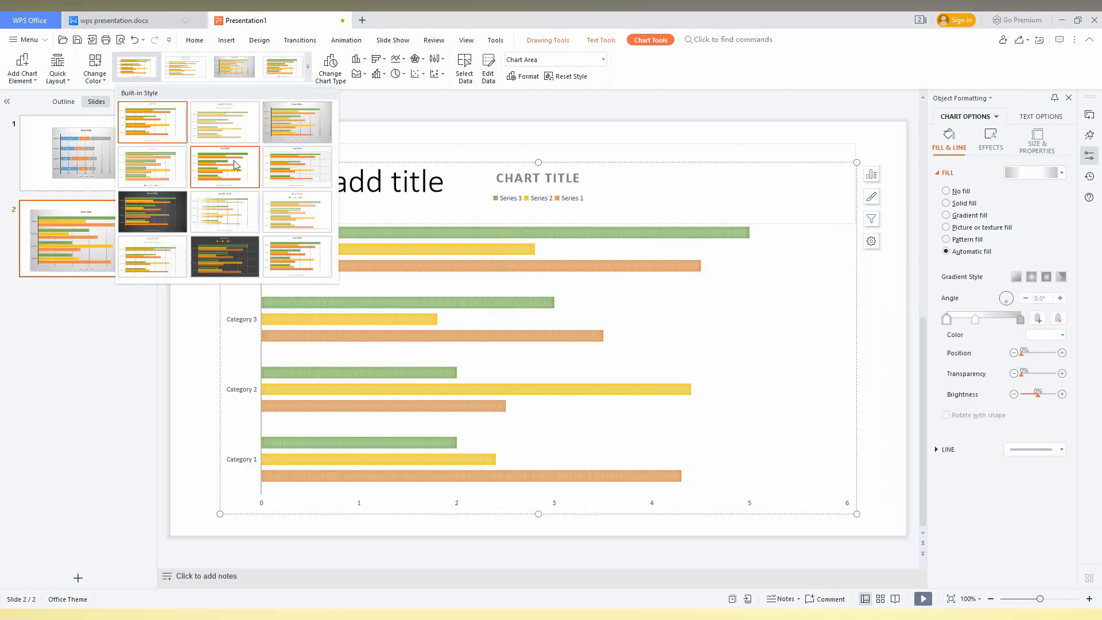
click(296, 256)
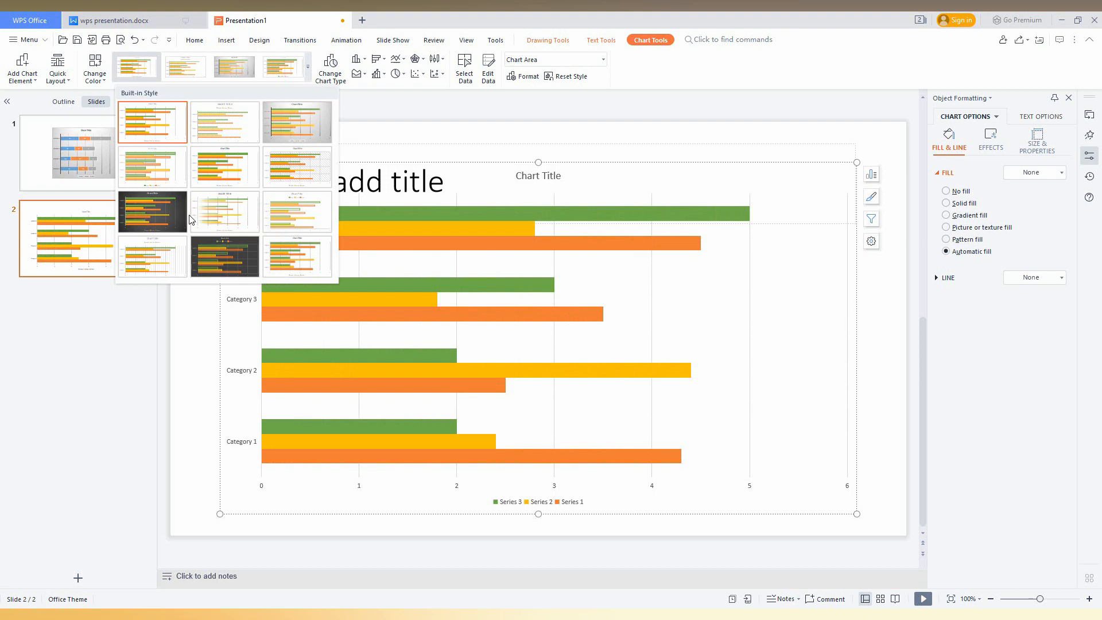
click(224, 254)
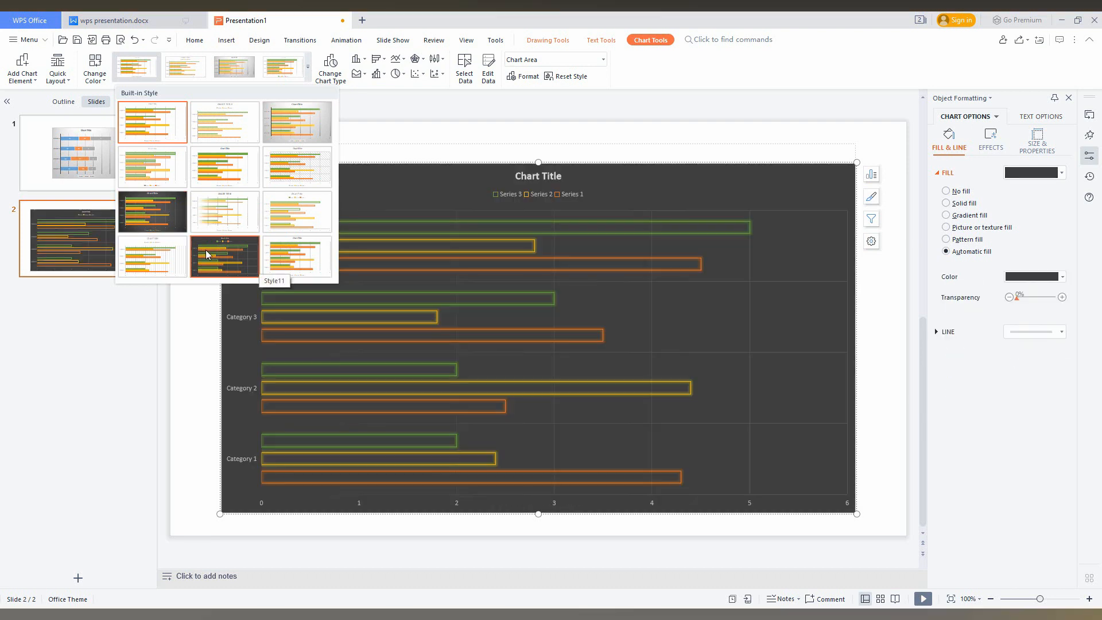
click(224, 121)
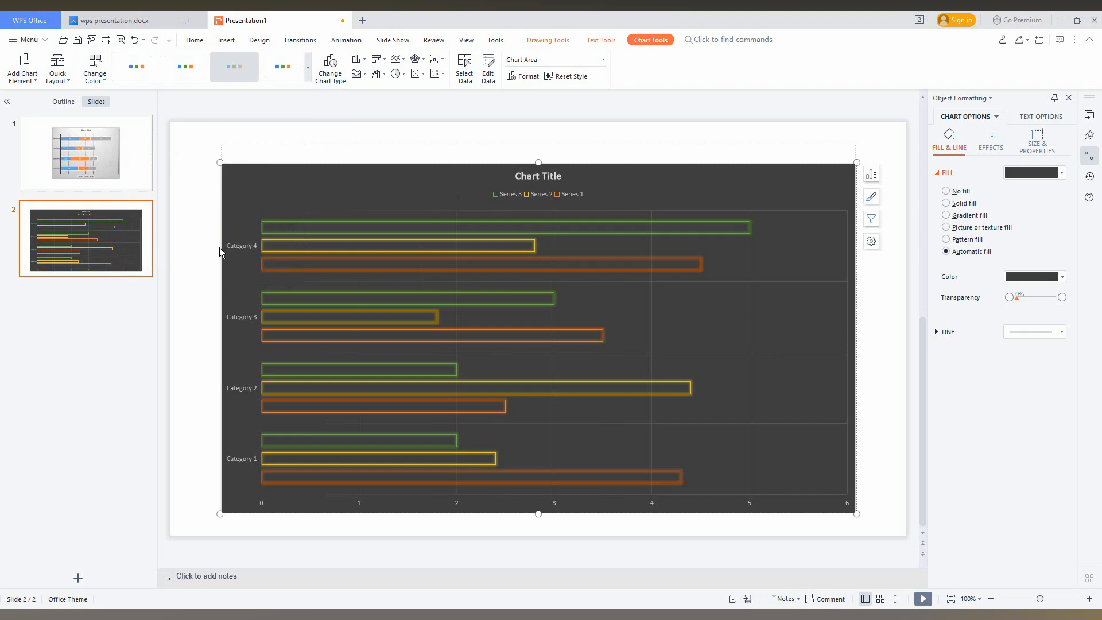
click(871, 173)
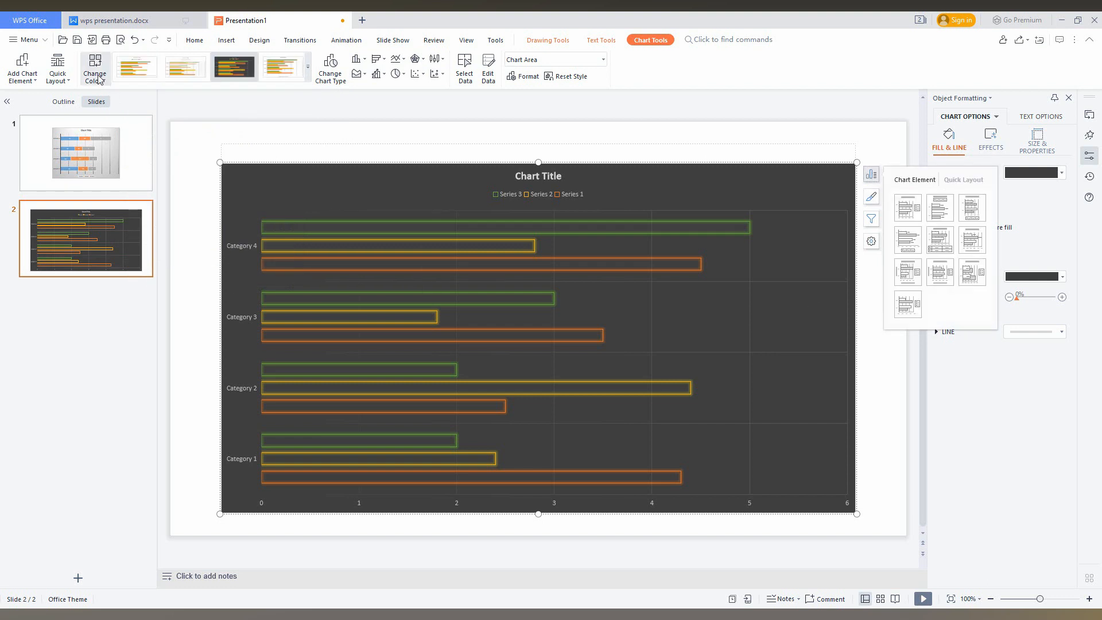
- Apply a Quick Layout with a right-side legend and value labels on the top series
click(57, 67)
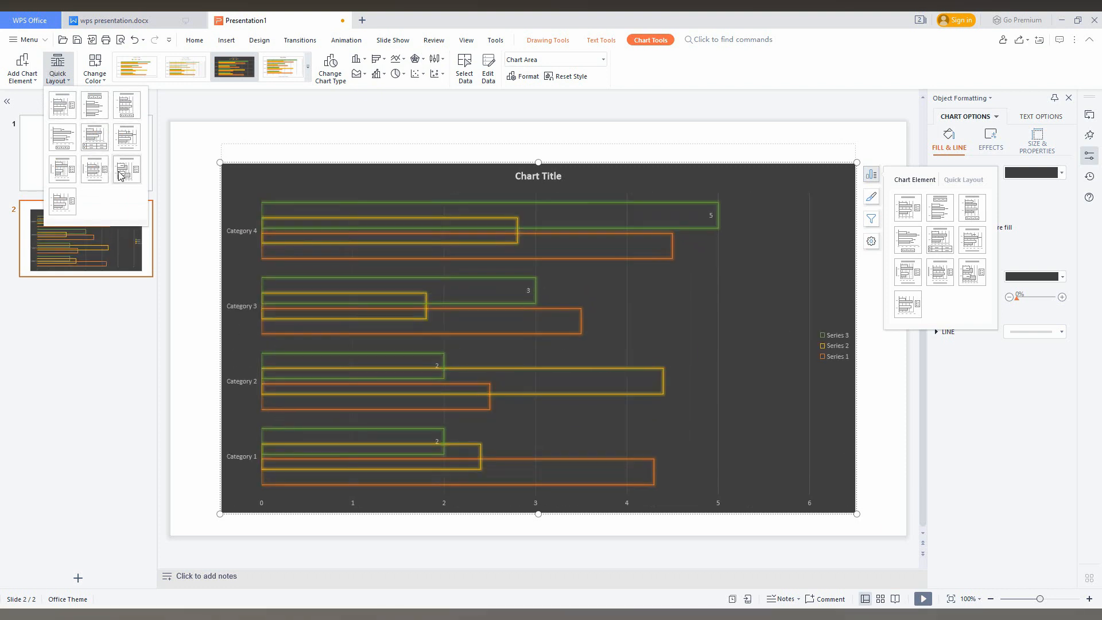
mouse_move(128, 170)
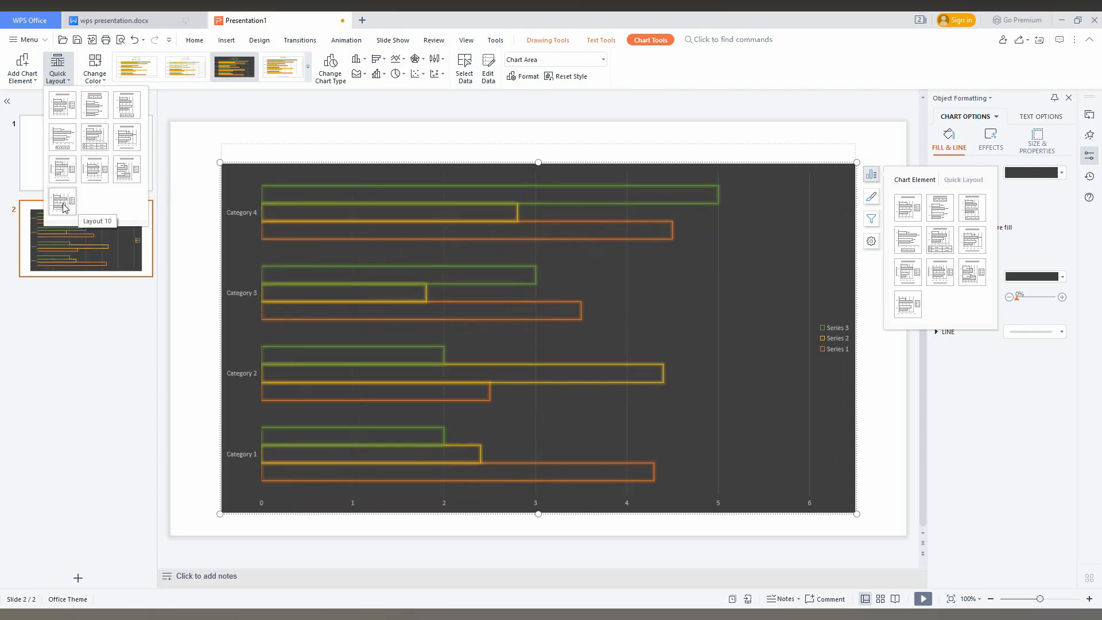
click(62, 204)
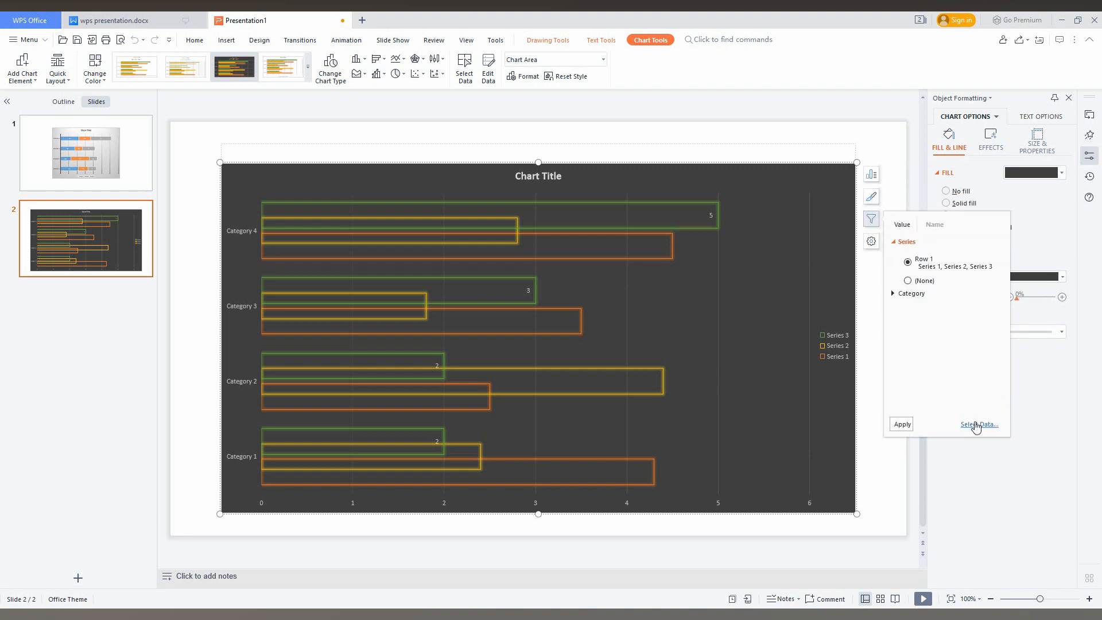
mouse_move(976, 424)
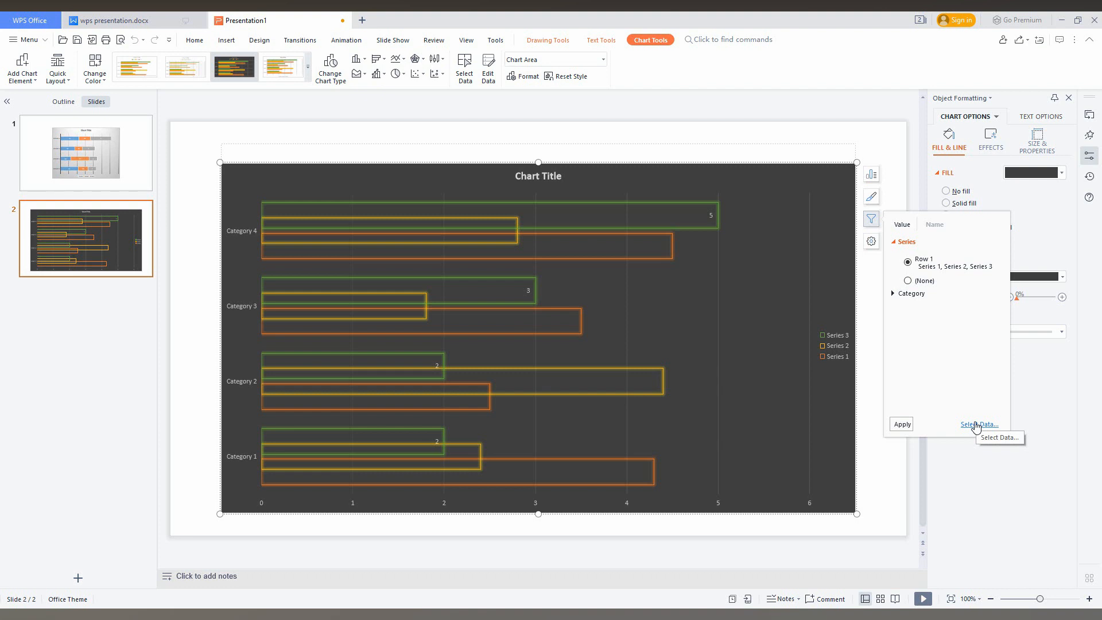
- Use Select Data to open the Series 1–3 by Category 1–4 table in the linked spreadsheet
click(978, 424)
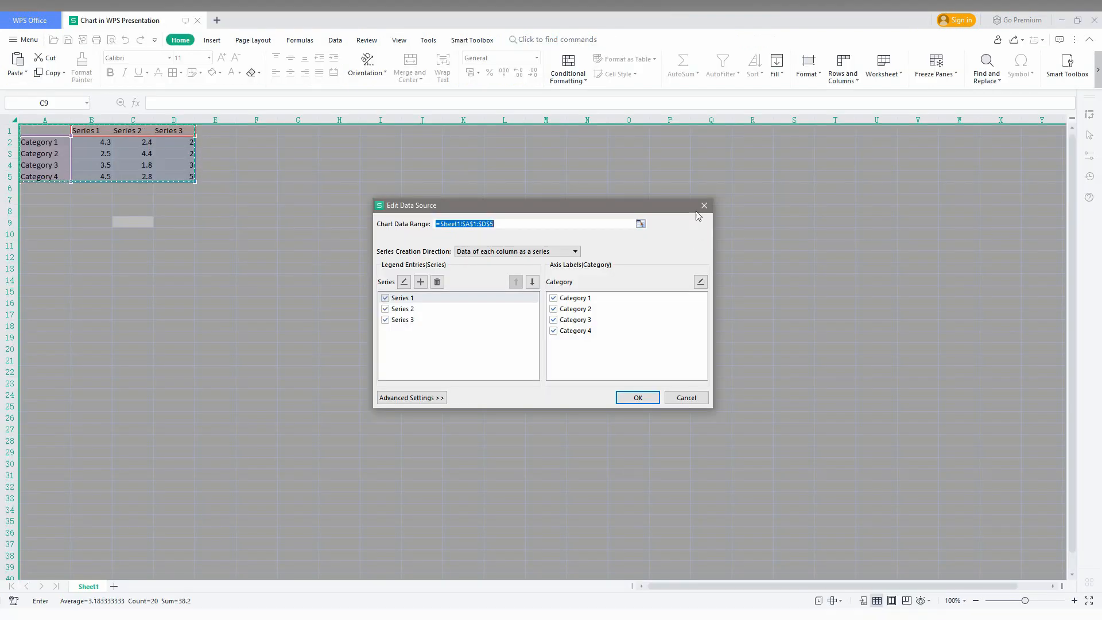
click(636, 397)
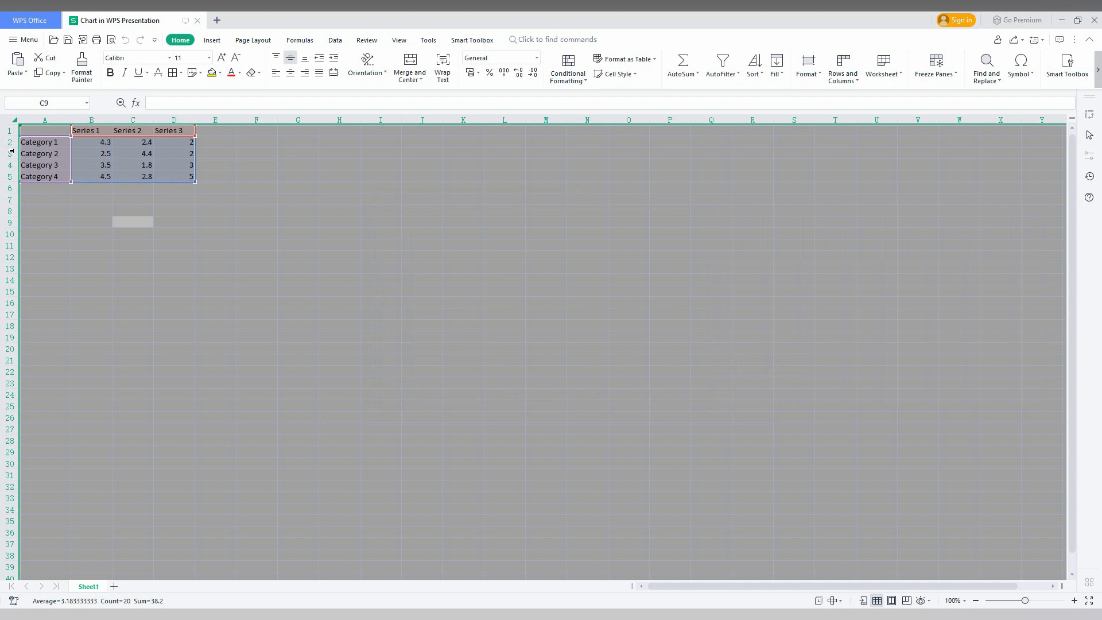